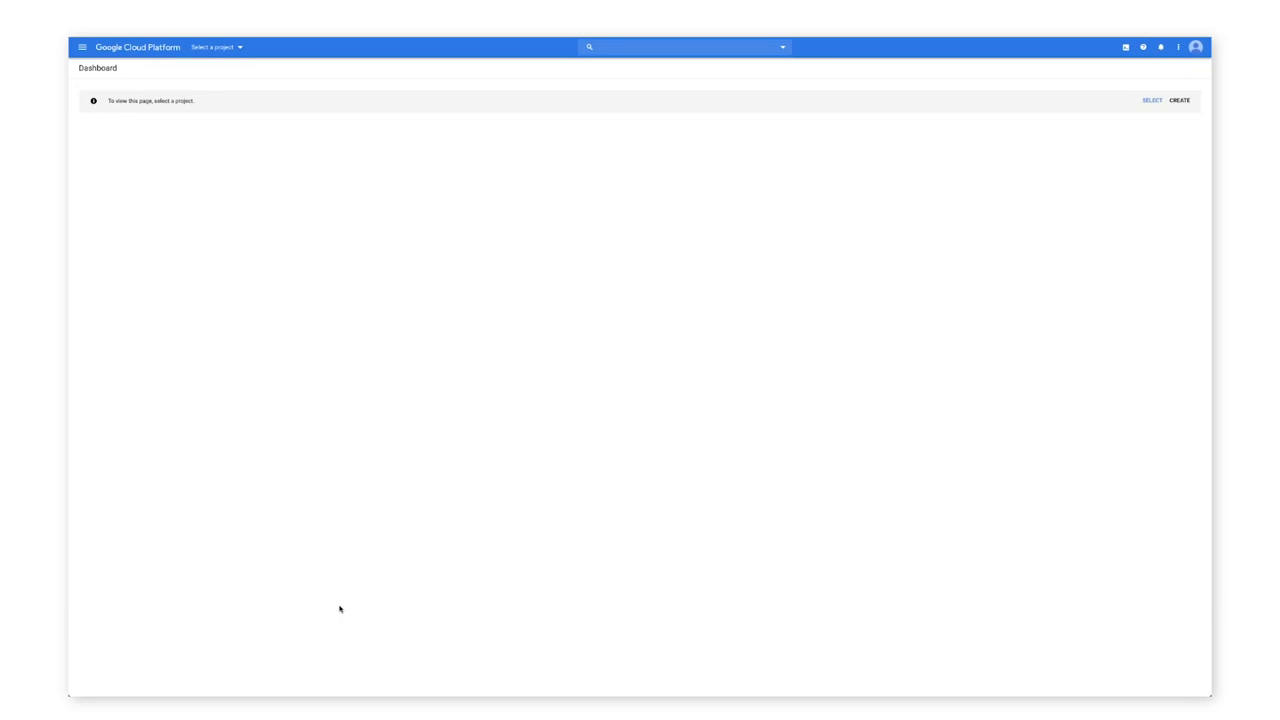
mouse_move(1184, 108)
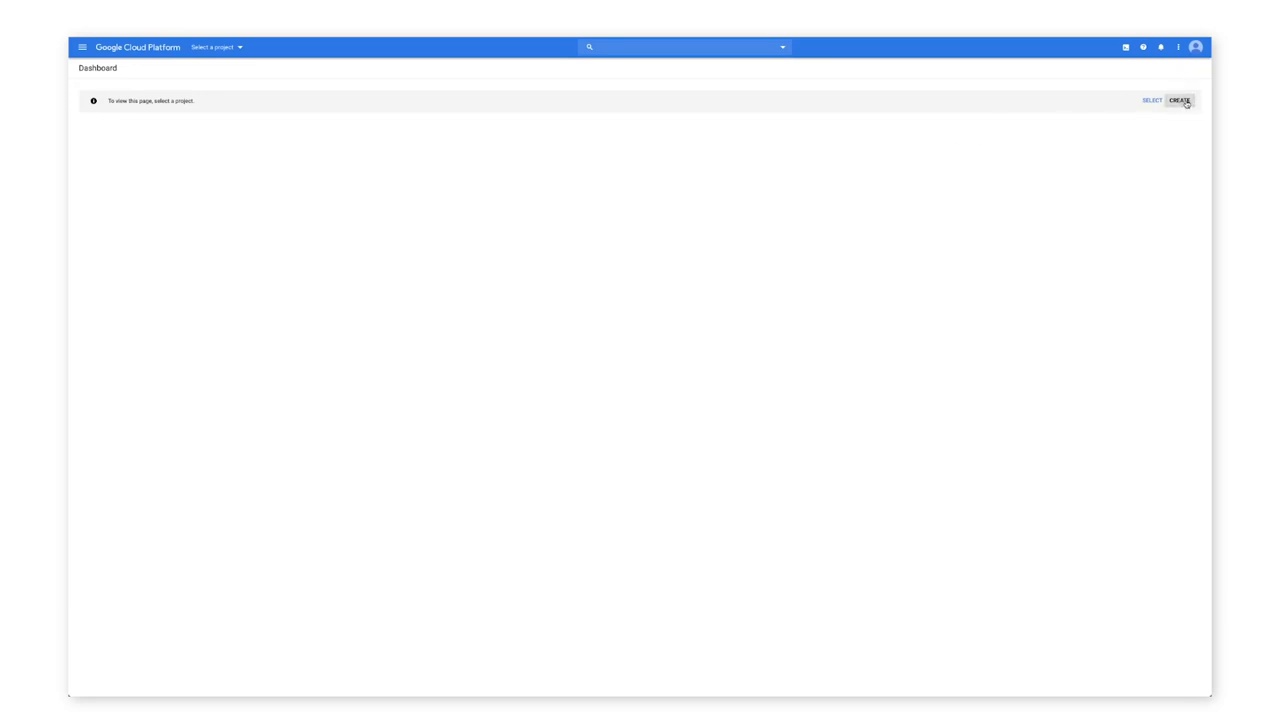
Create a new project keeping the default name and selecting the billing account.
left_click(1184, 100)
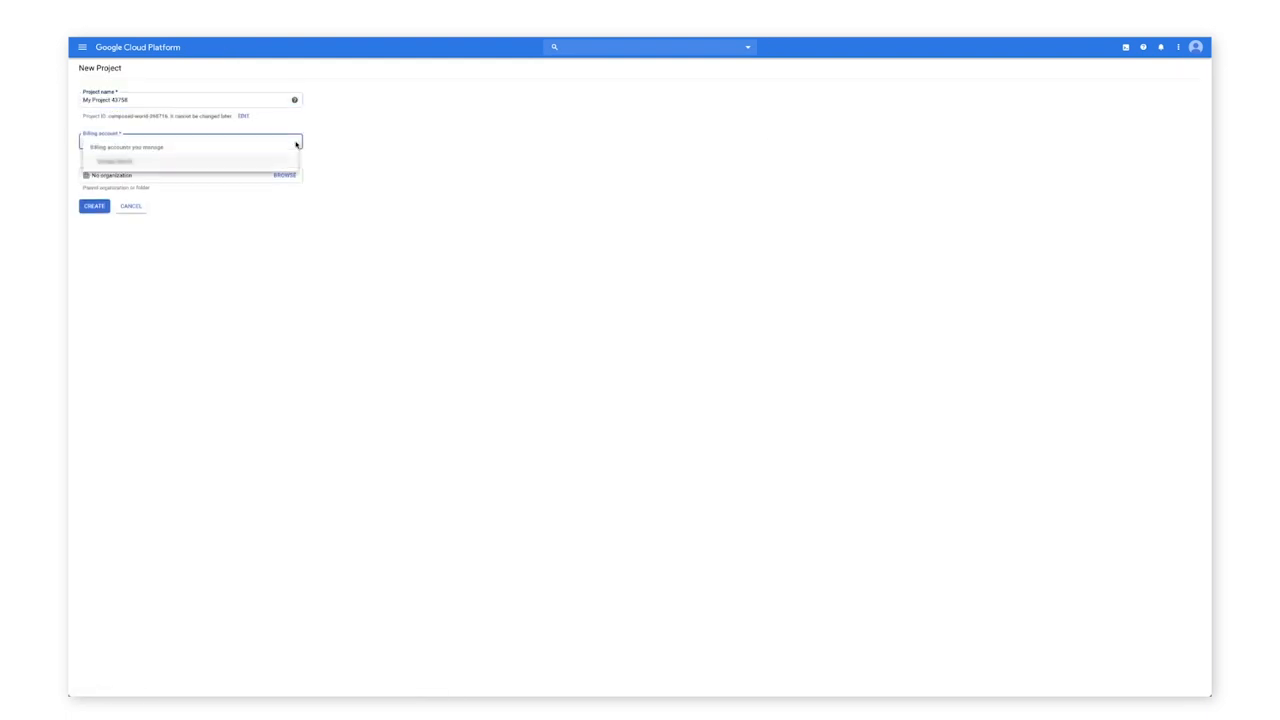
left_click(120, 160)
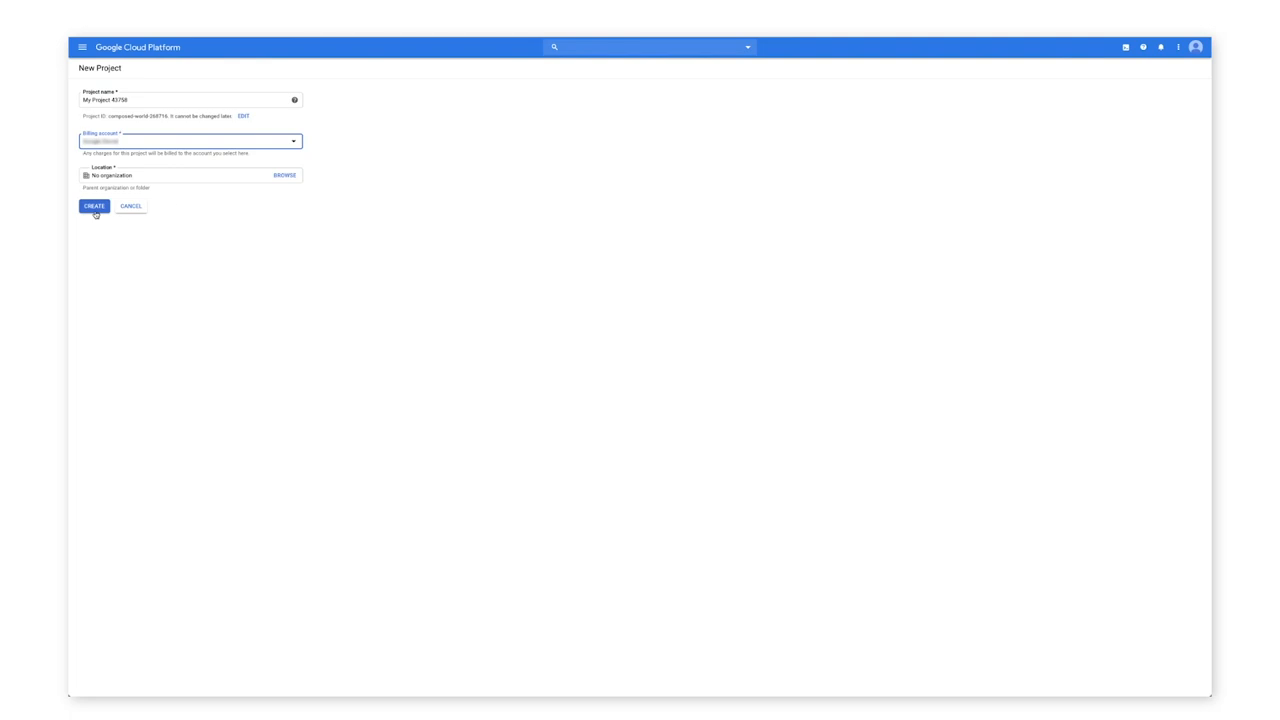
left_click(94, 204)
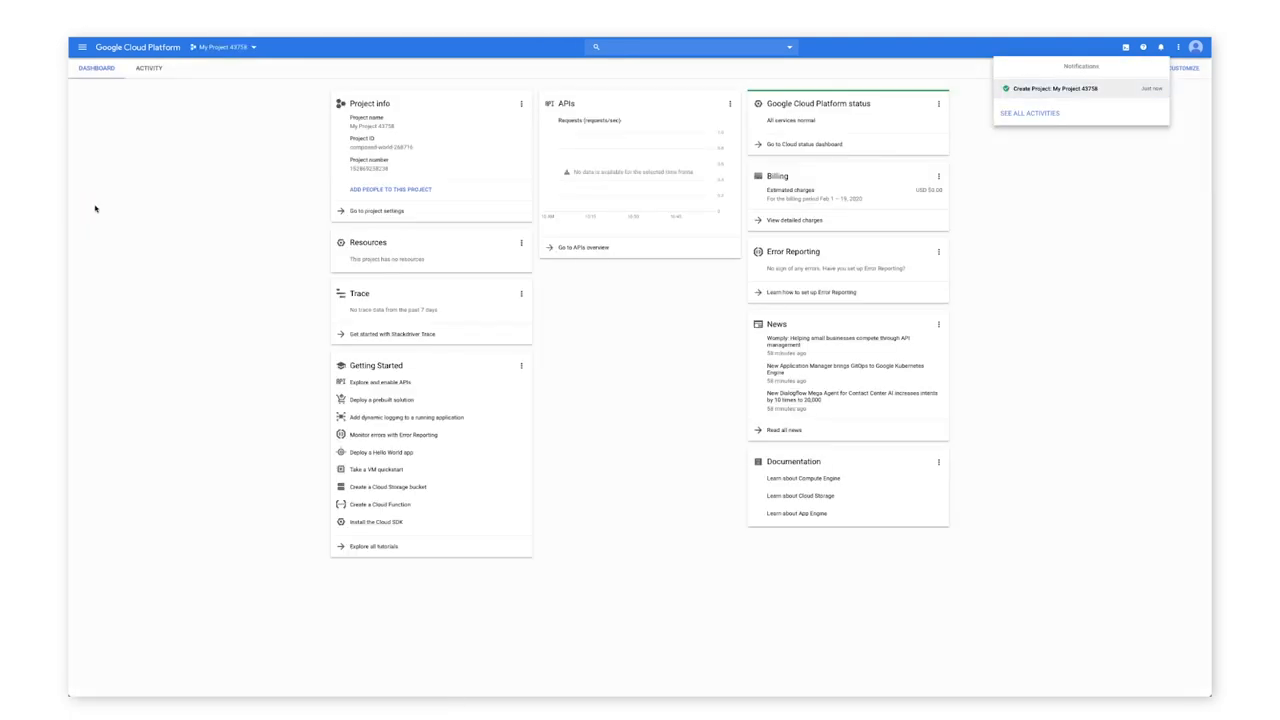
Find the Cloud Vision API in the API Library by searching 'vision' and enable it.
left_click(80, 46)
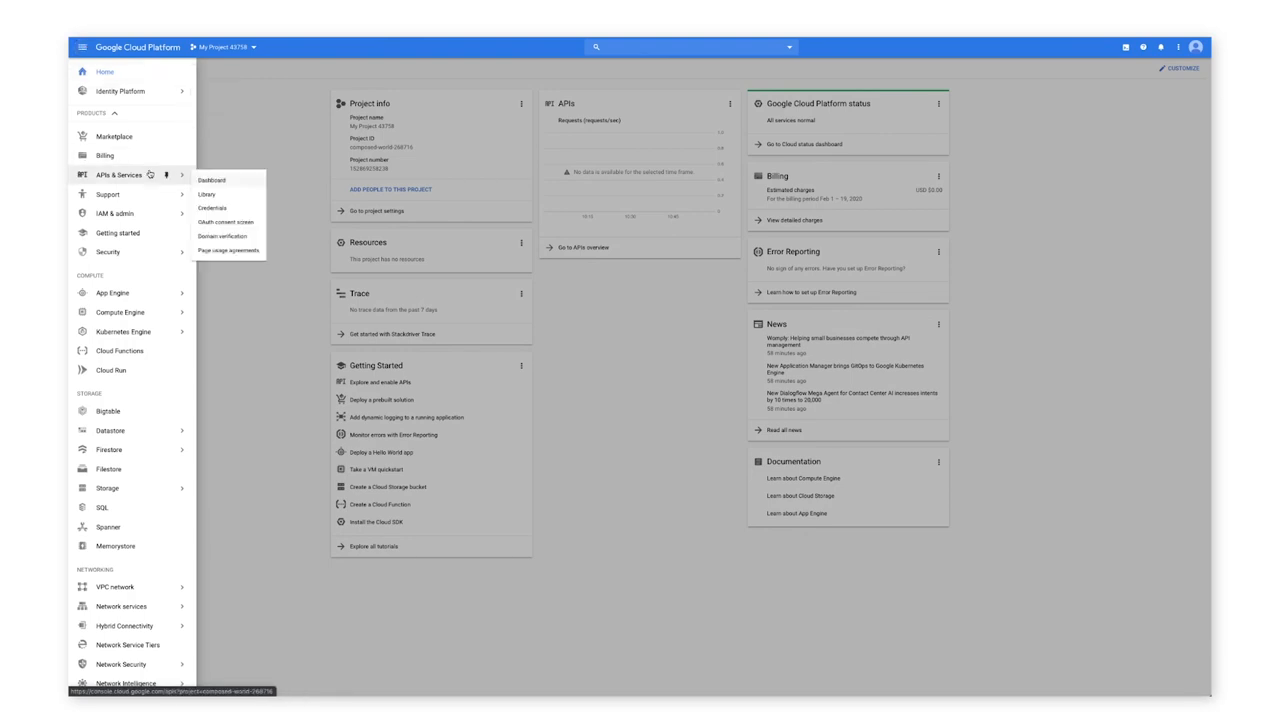
left_click(208, 194)
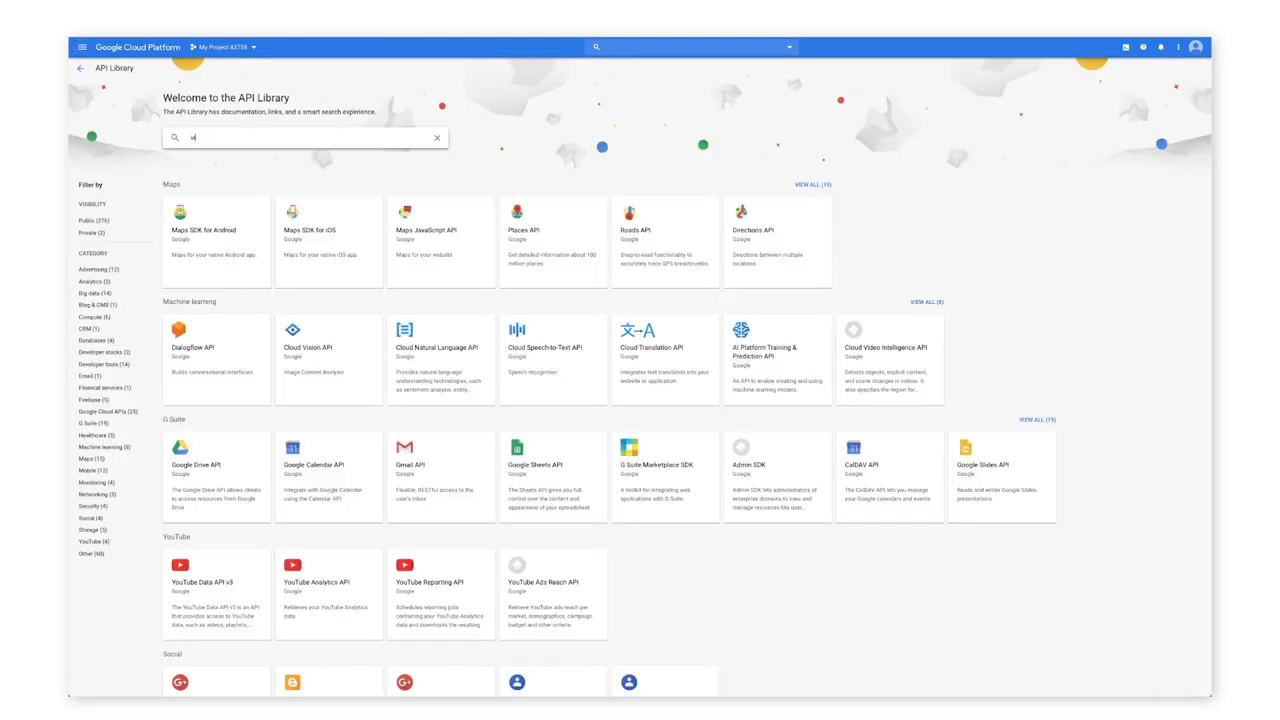
type("vision")
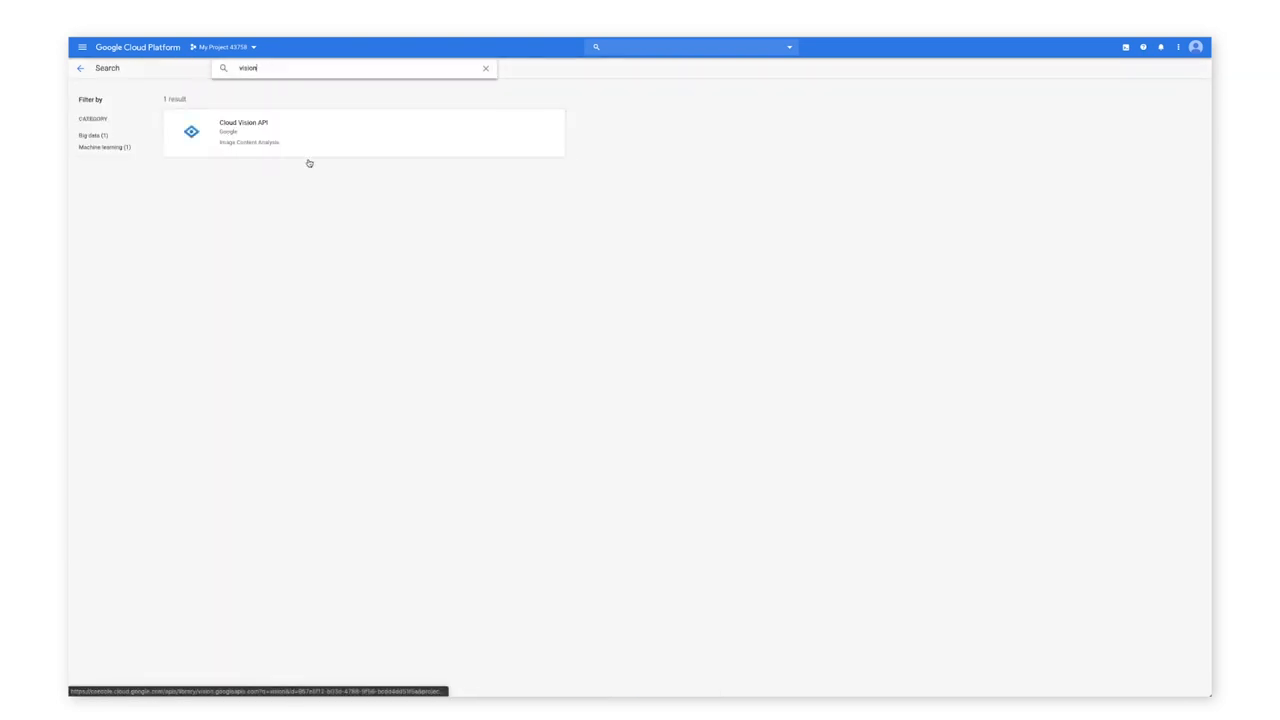
left_click(244, 130)
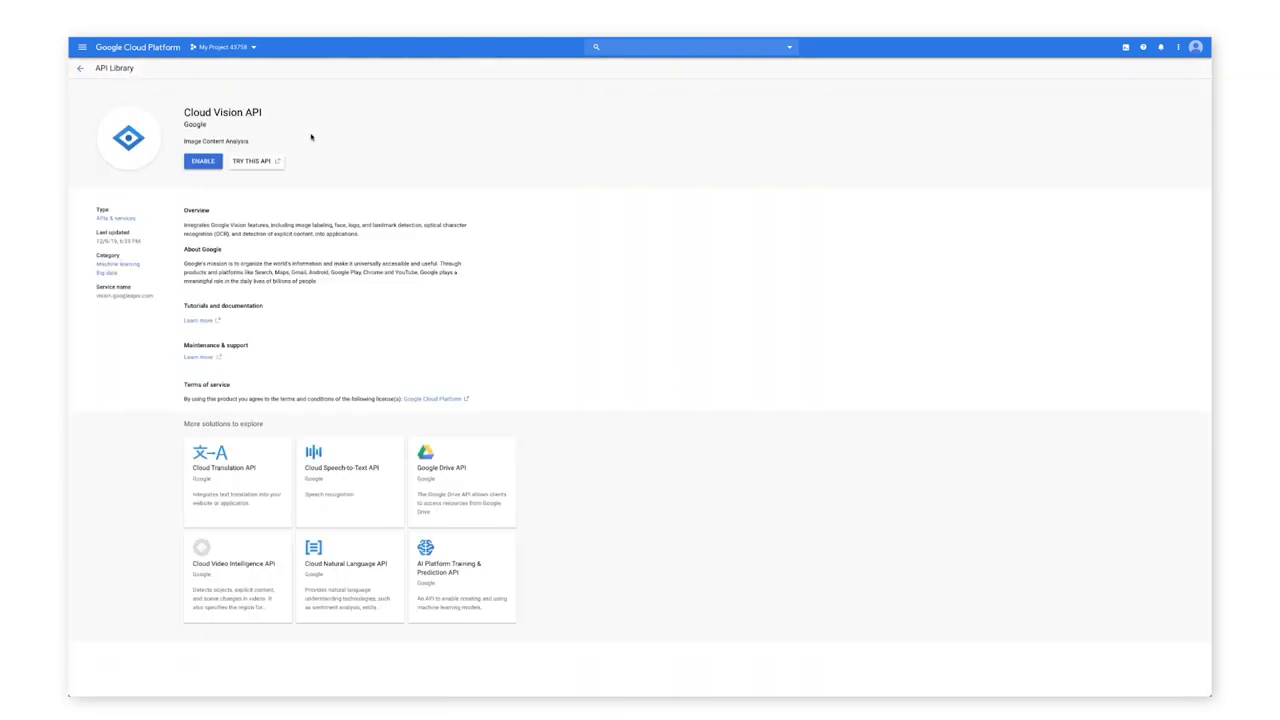
left_click(204, 160)
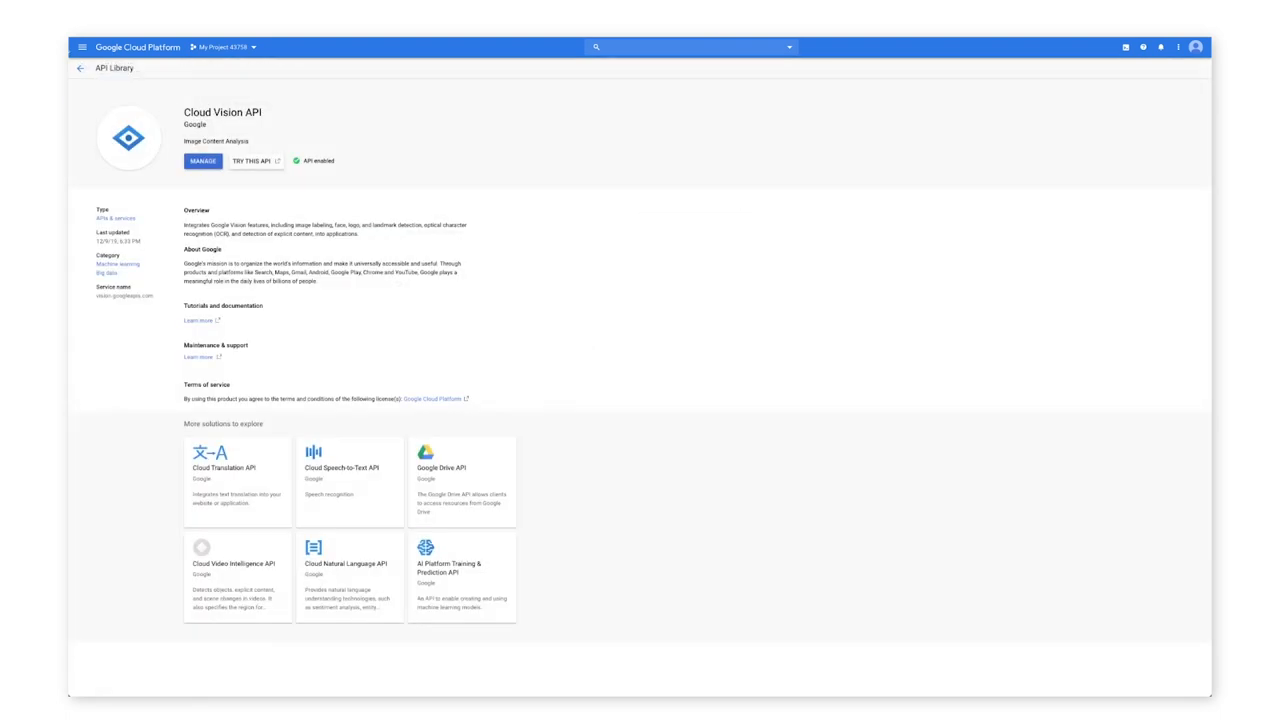
mouse_move(82, 48)
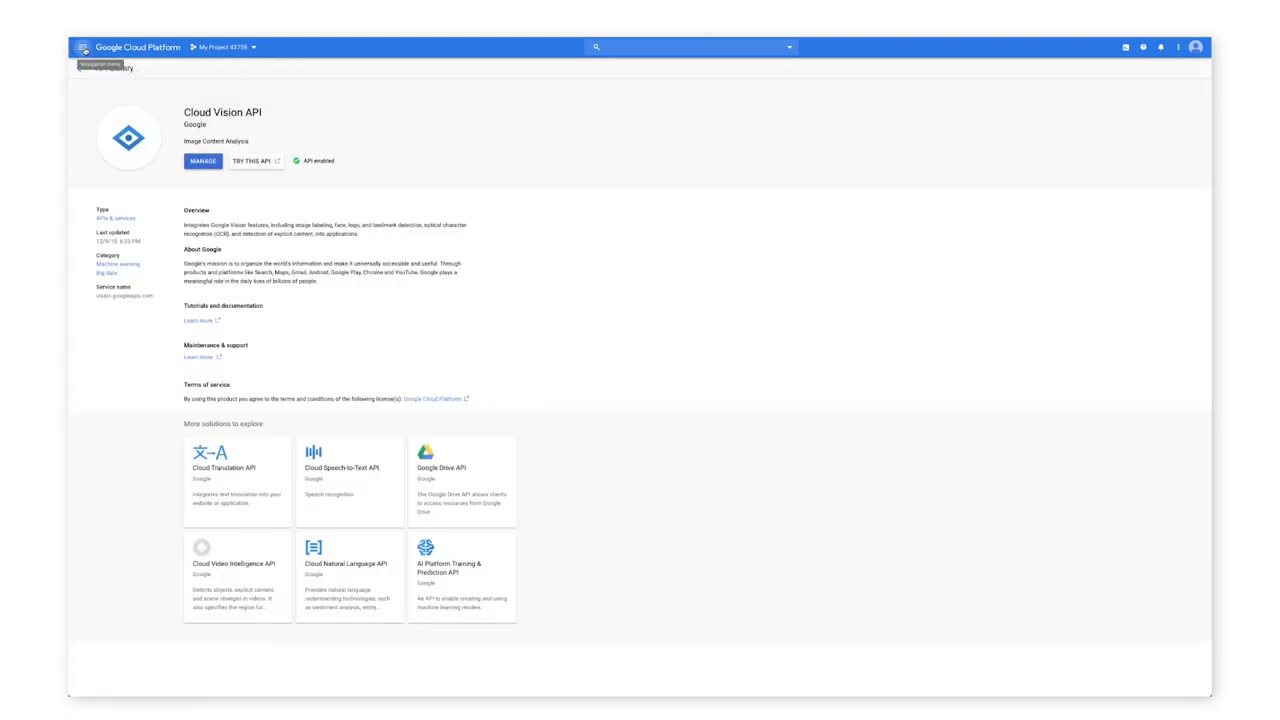
Start a new storage bucket from the Storage browser named with 'vision' and continue.
left_click(82, 46)
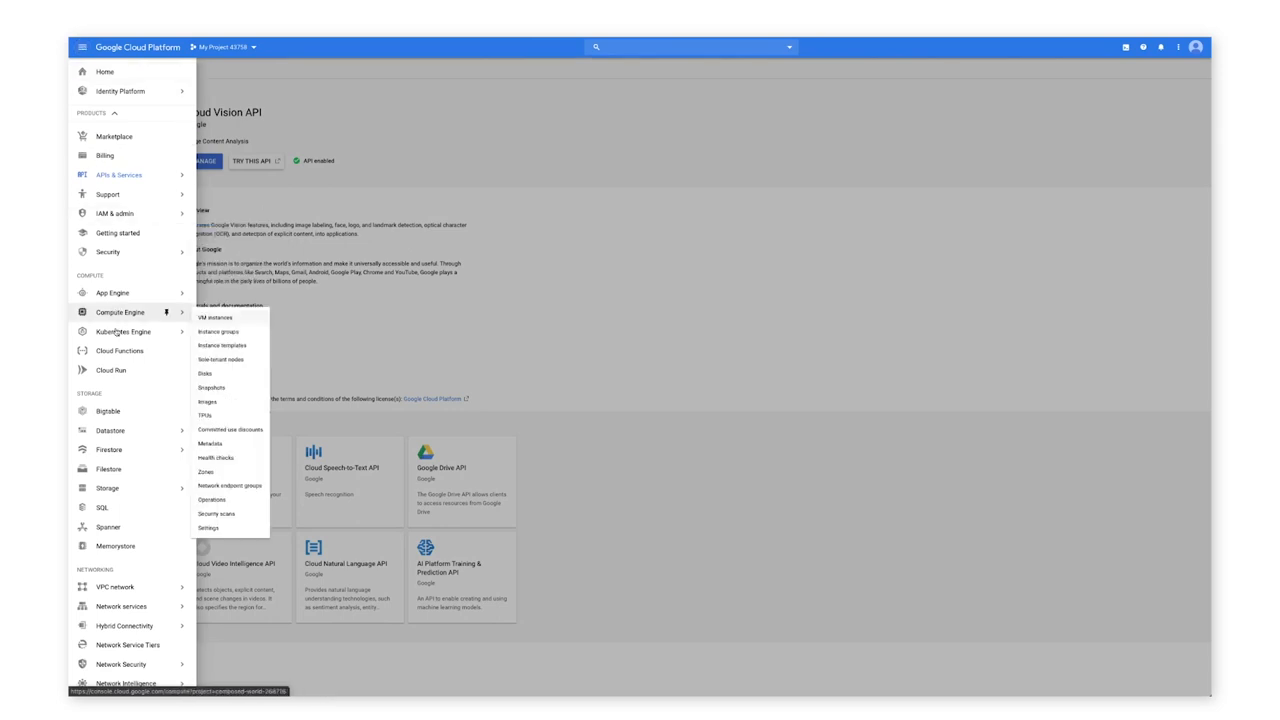
left_click(100, 488)
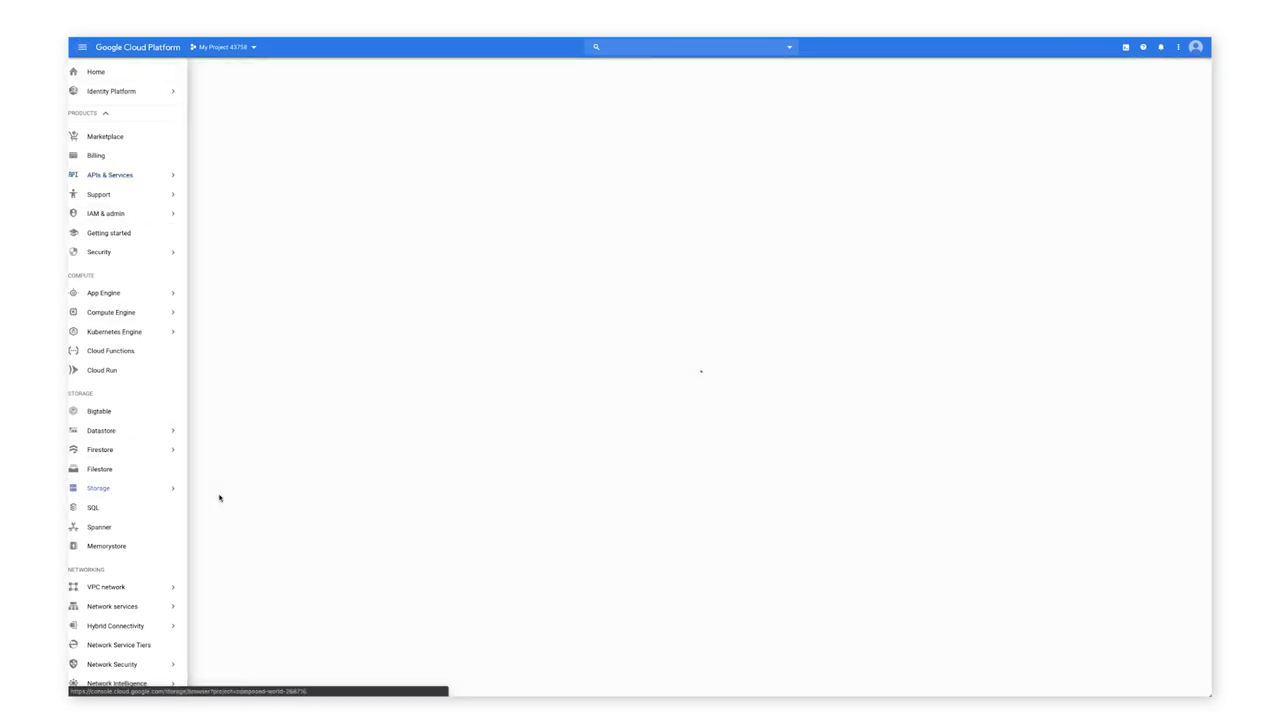
left_click(96, 488)
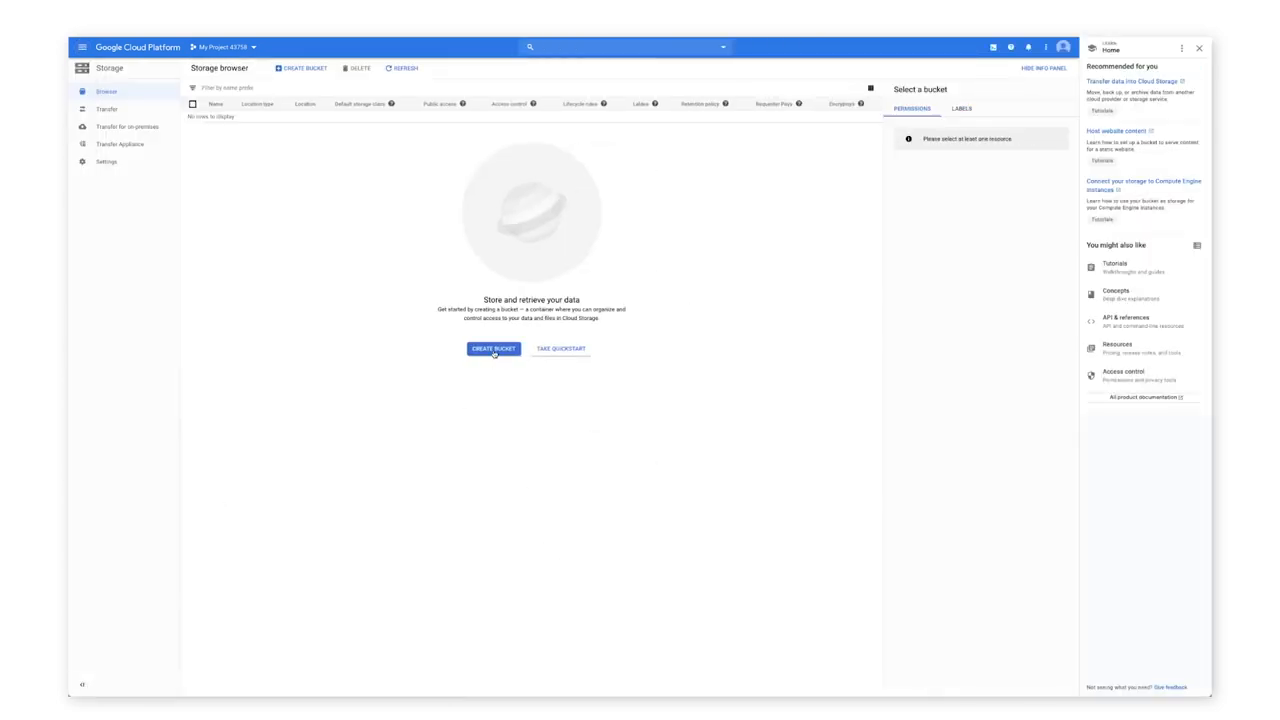
left_click(492, 348)
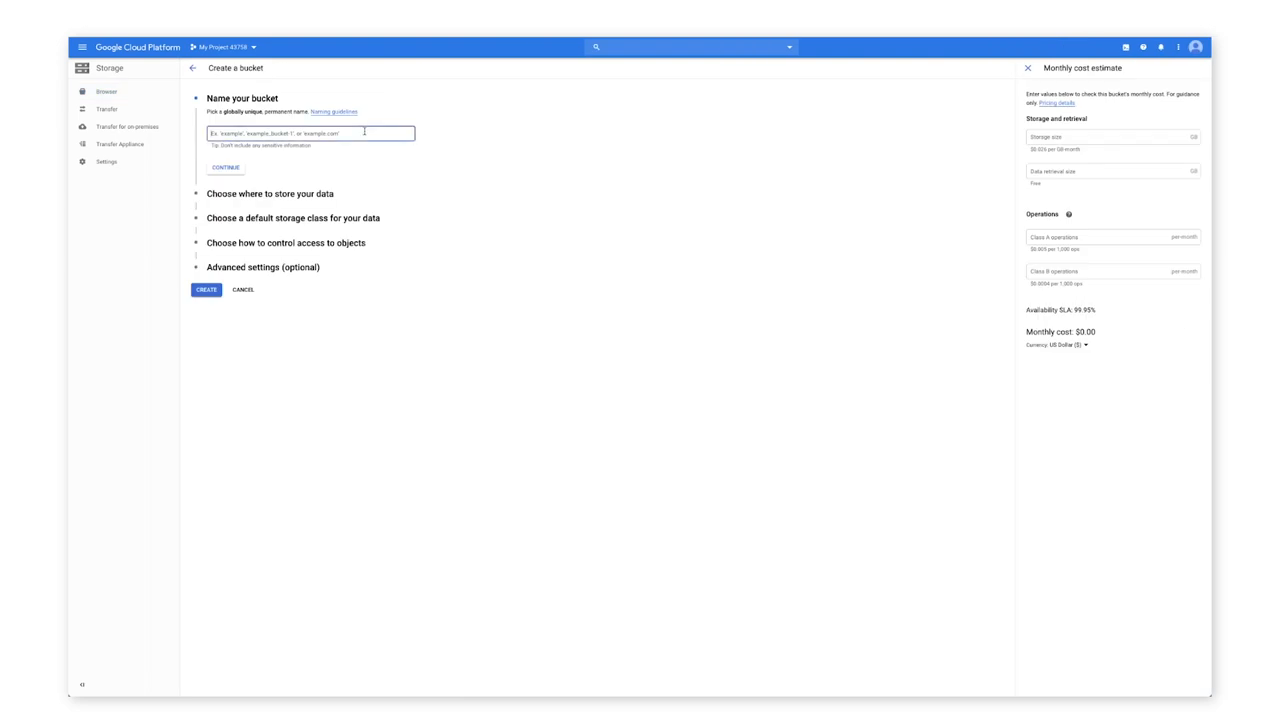
type("vision-bucket-889")
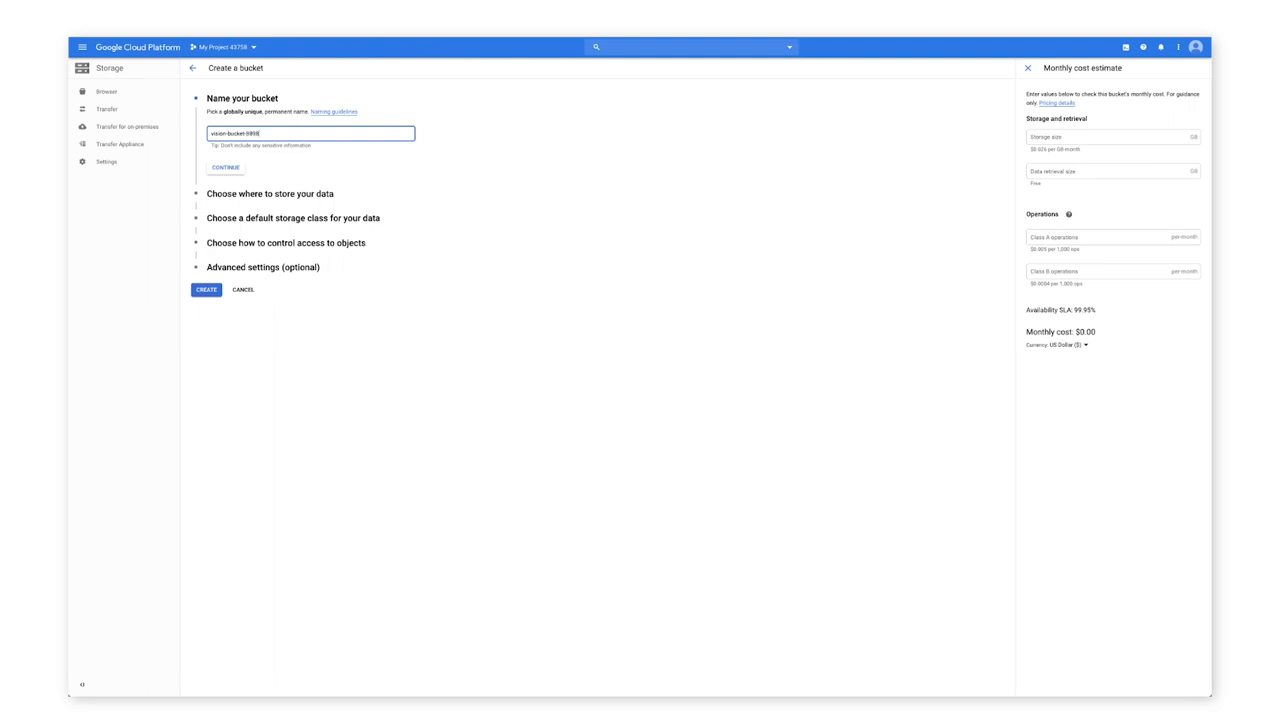
left_click(226, 168)
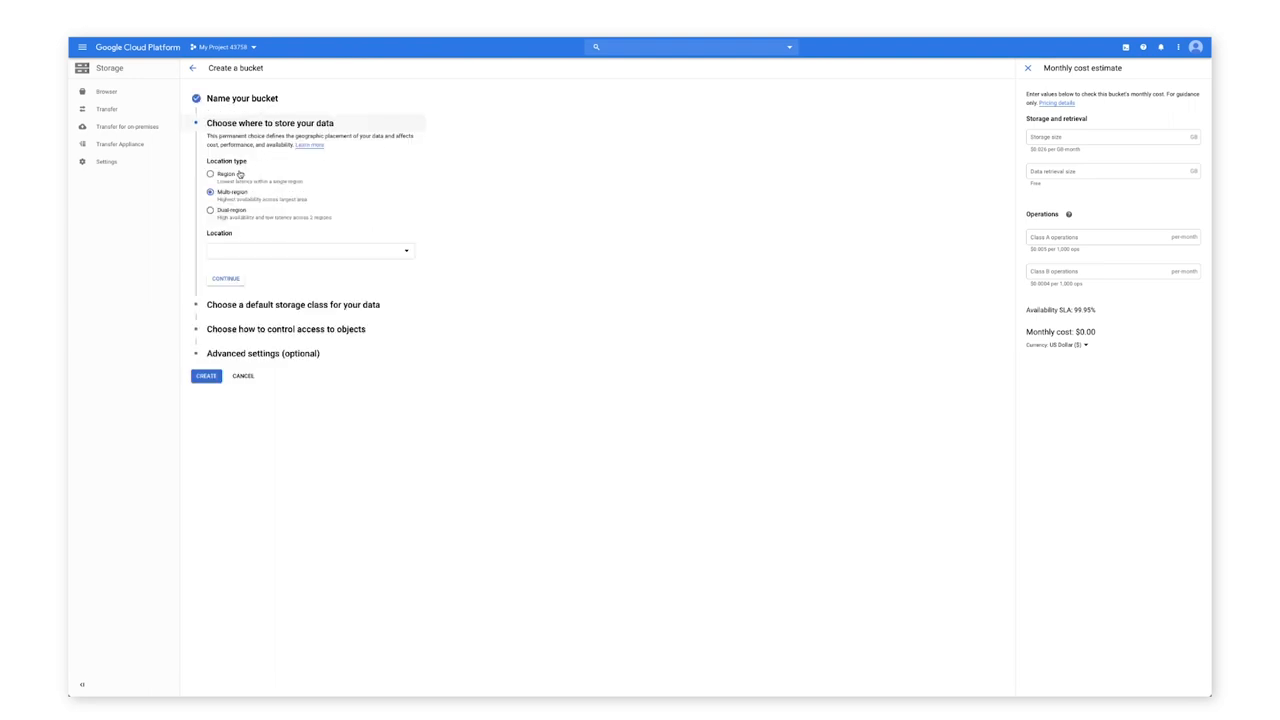
Create the bucket with Standard storage class and fine-grained access, then save the demo photo to the Desktop.
left_click(308, 252)
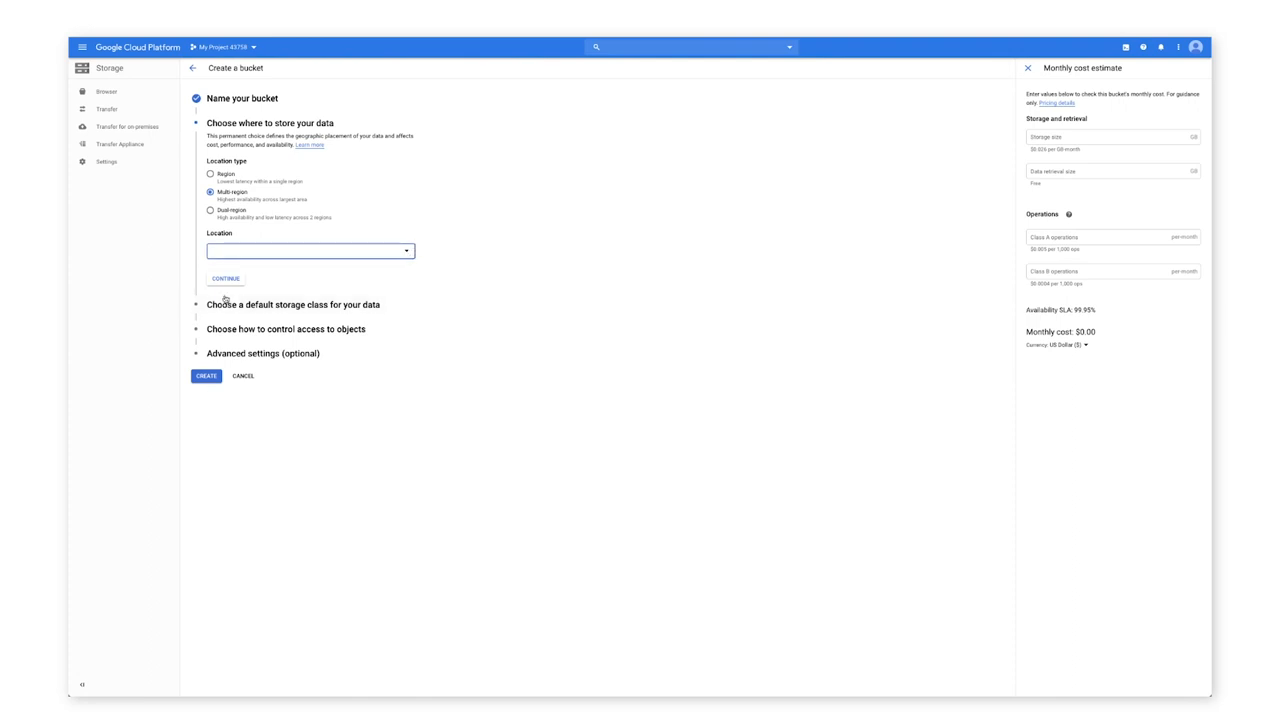
left_click(228, 278)
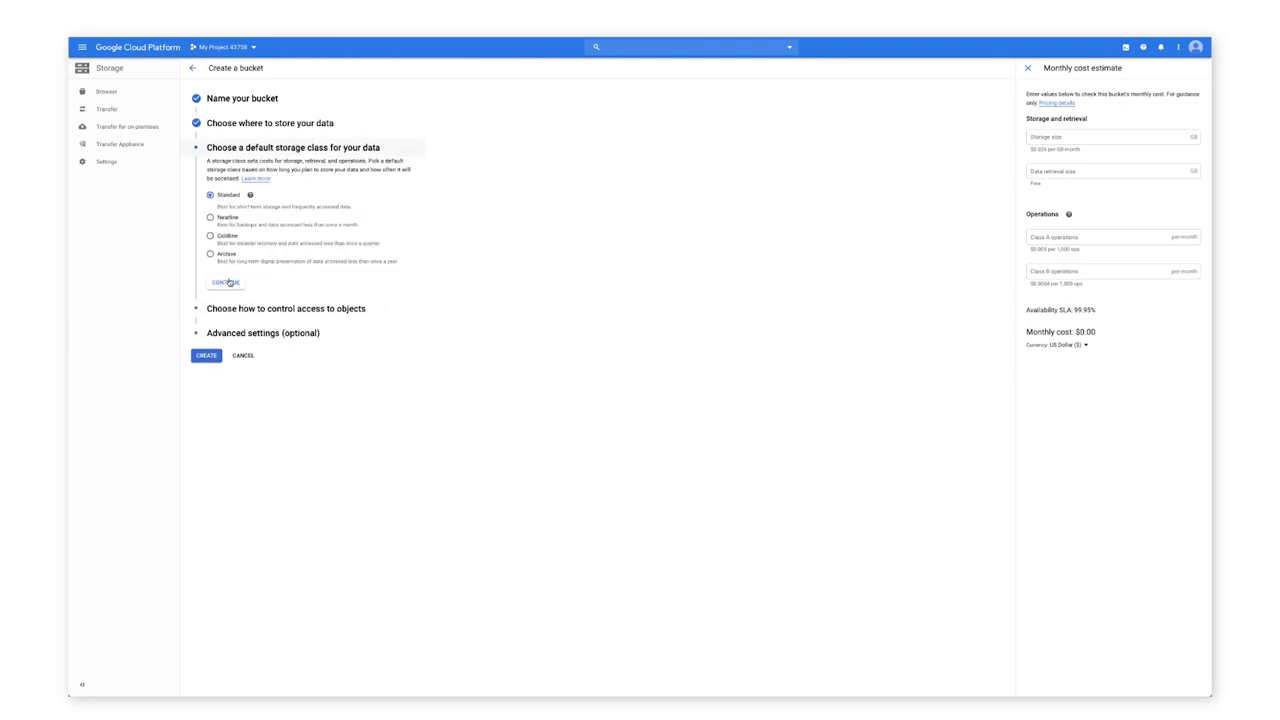
left_click(218, 284)
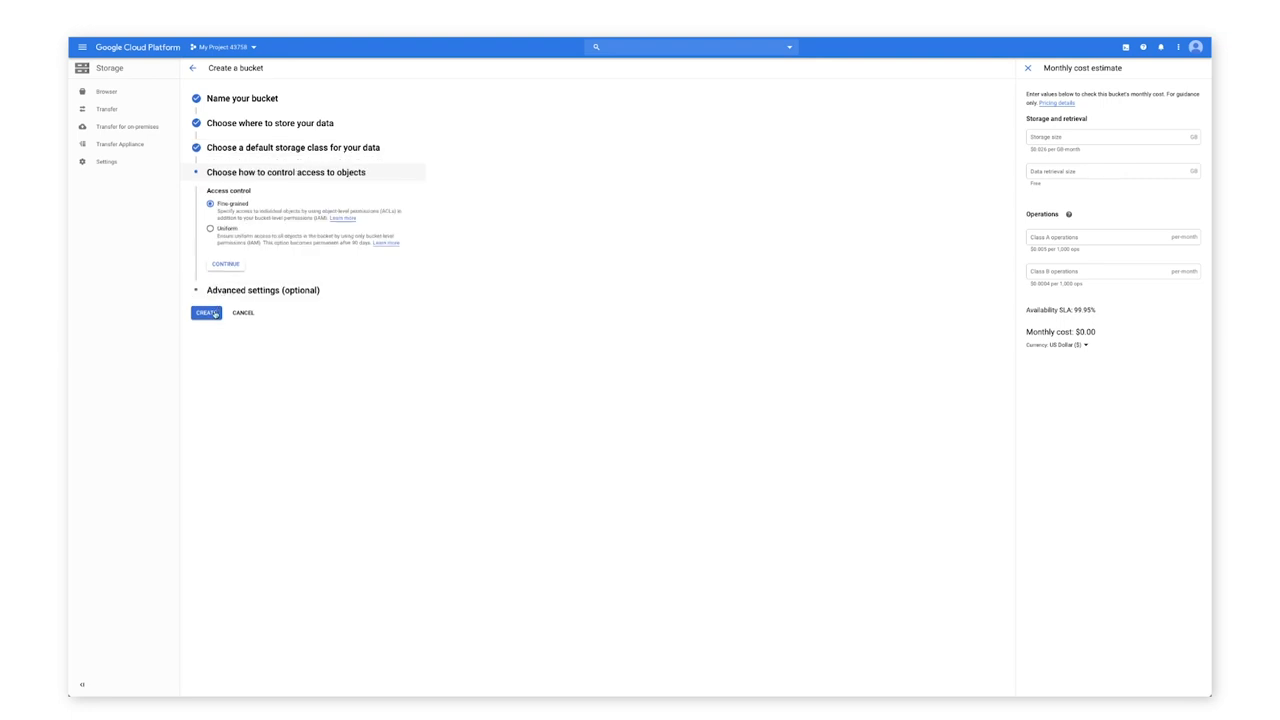
left_click(204, 312)
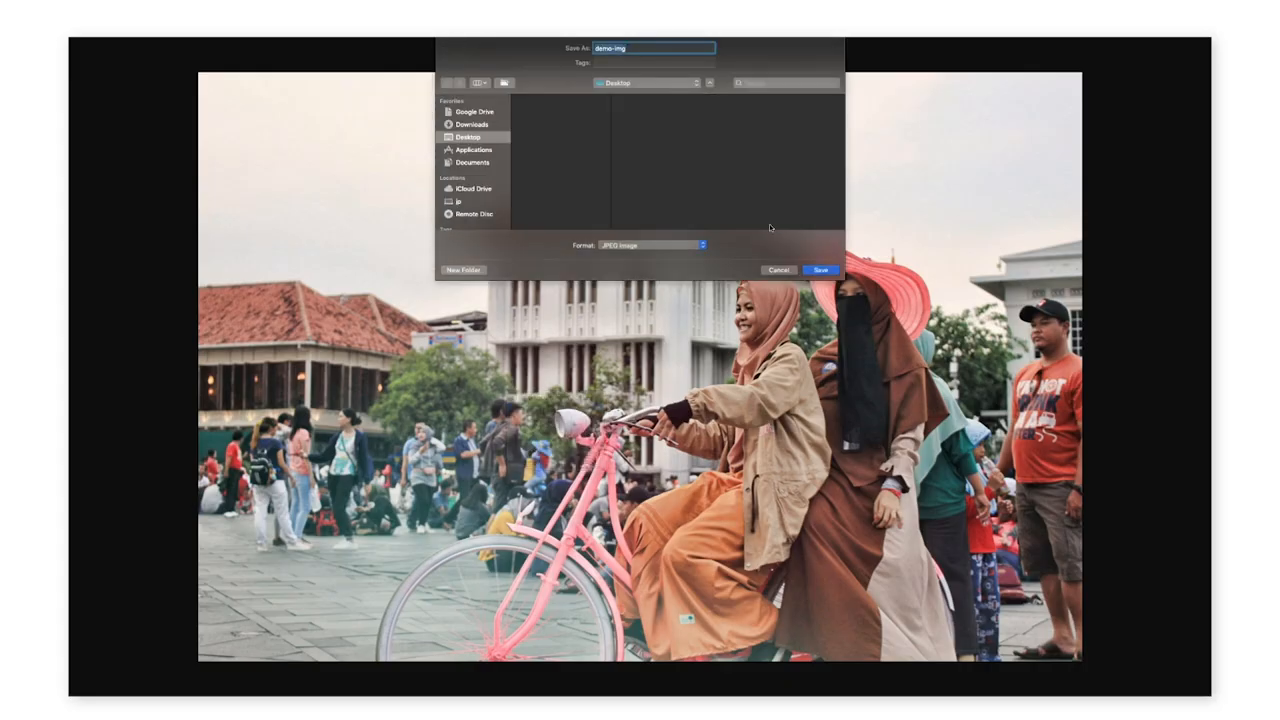
left_click(824, 270)
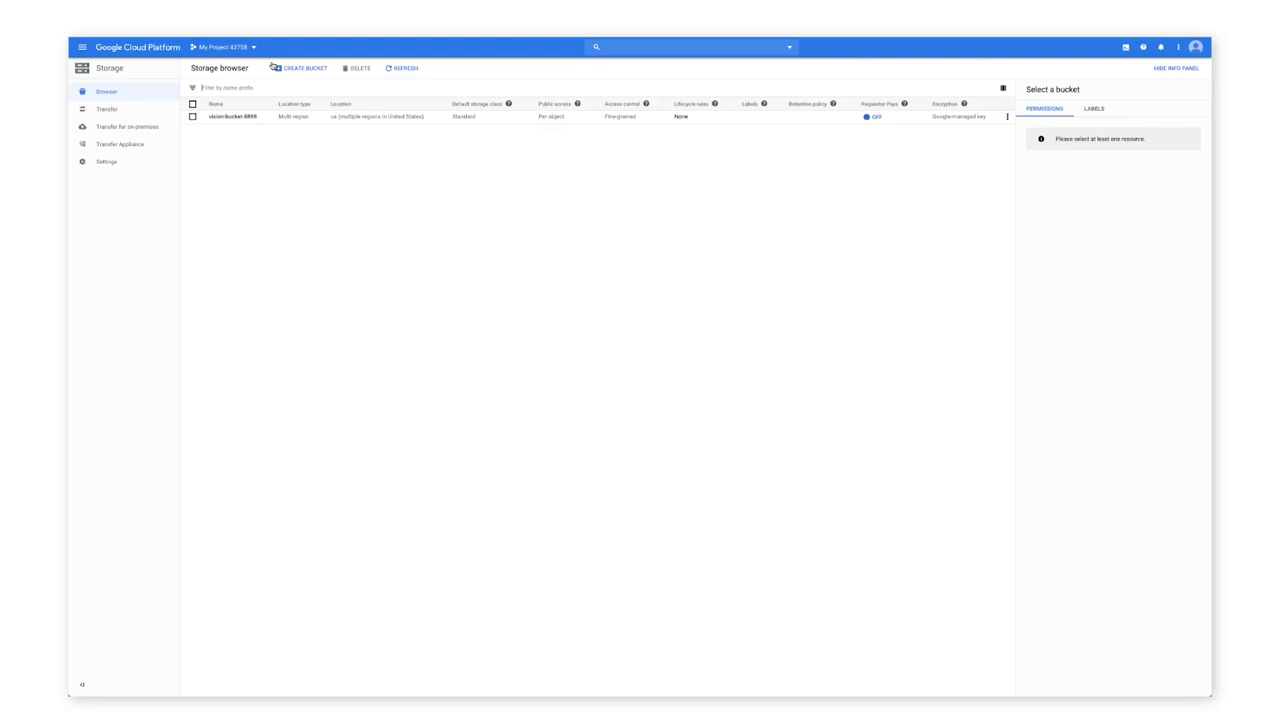
Upload demo-img.jpg into the new bucket and dismiss the upload summary.
left_click(230, 120)
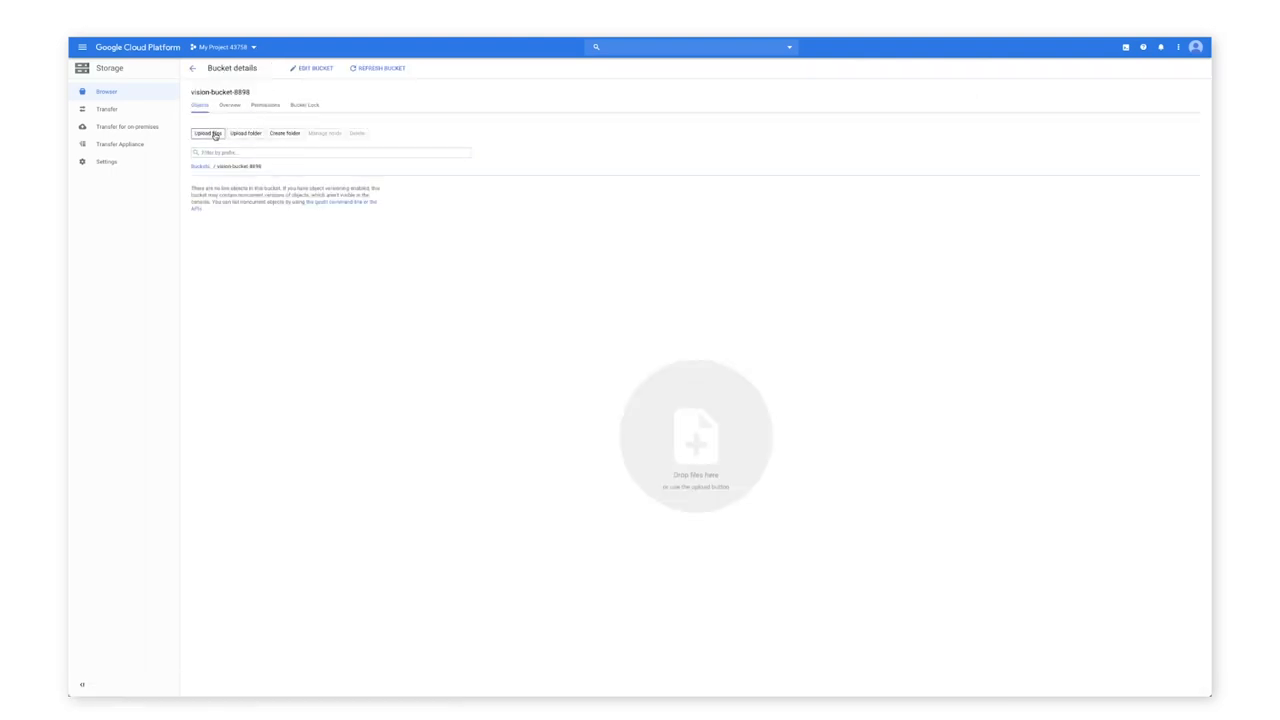
left_click(206, 136)
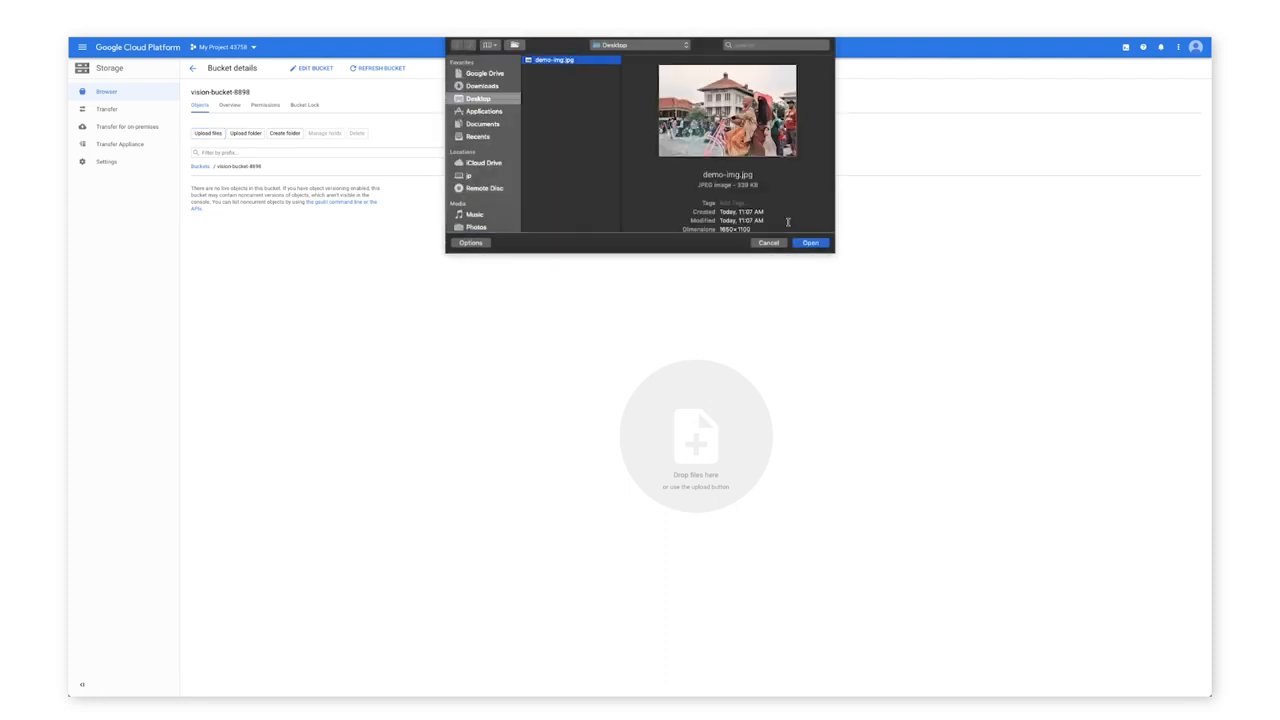
left_click(810, 242)
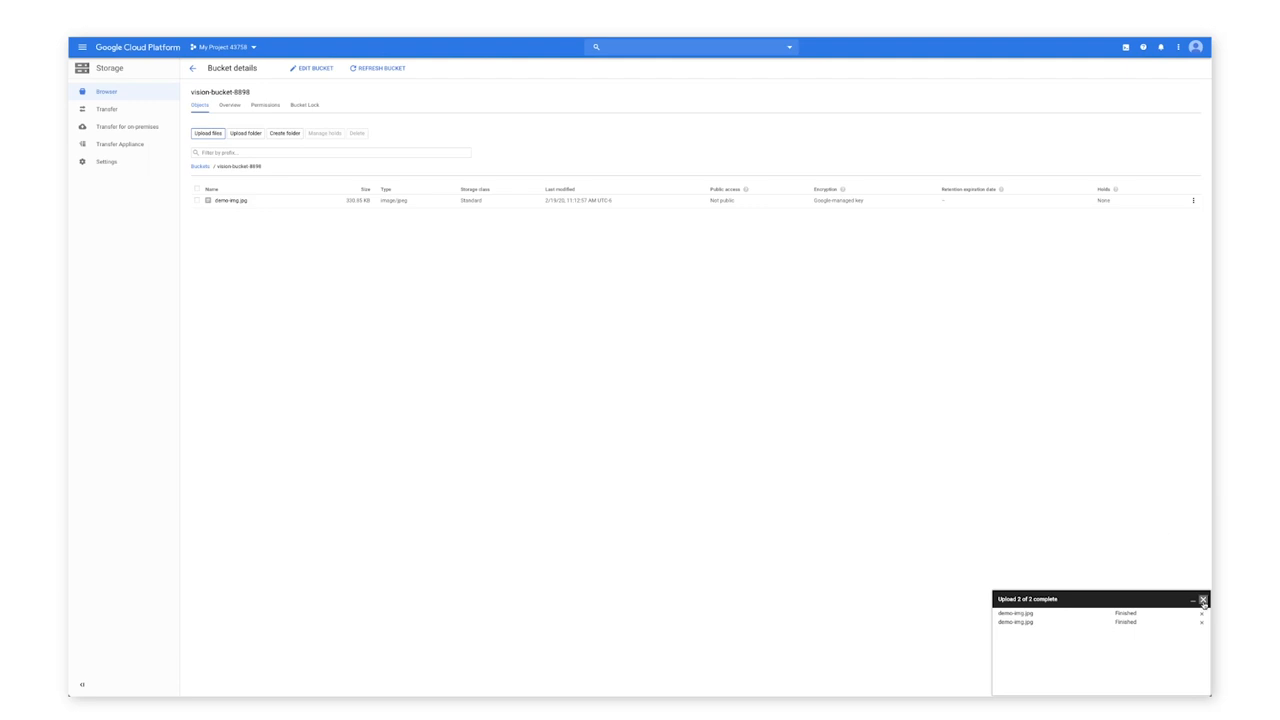
left_click(1206, 598)
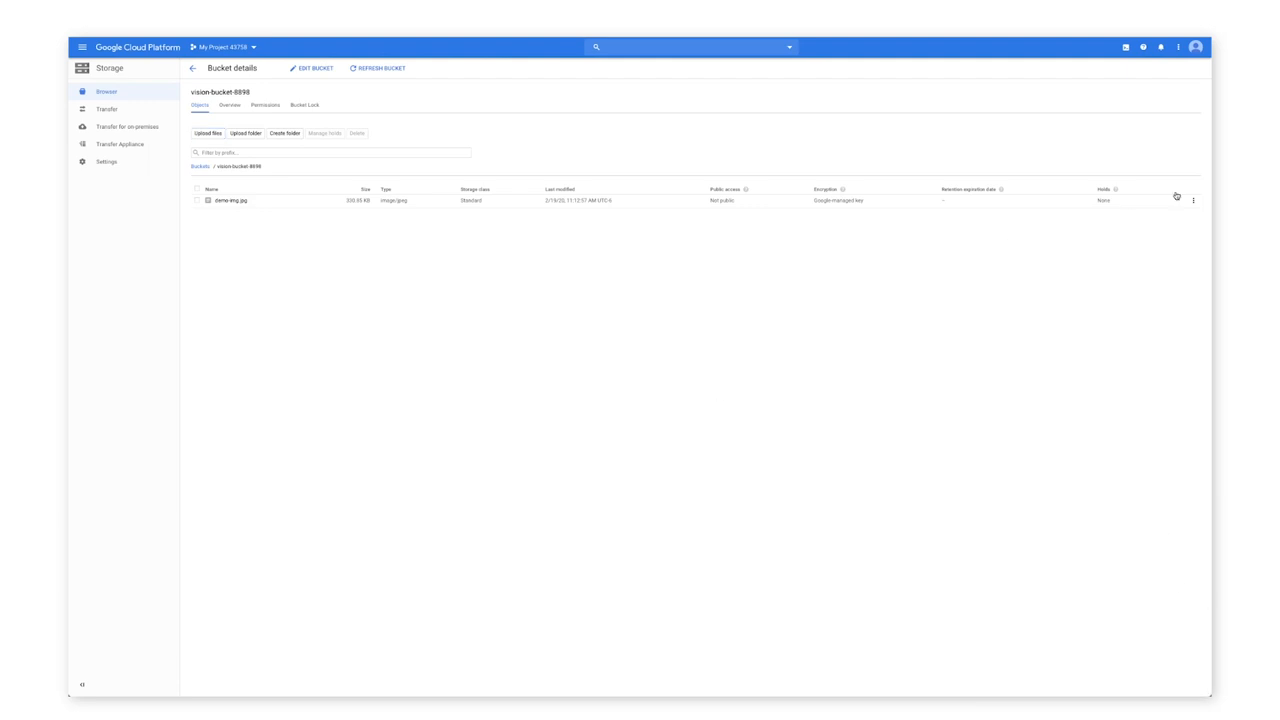
Add an allUsers Reader permission on demo-img.jpg to make it public.
left_click(1204, 196)
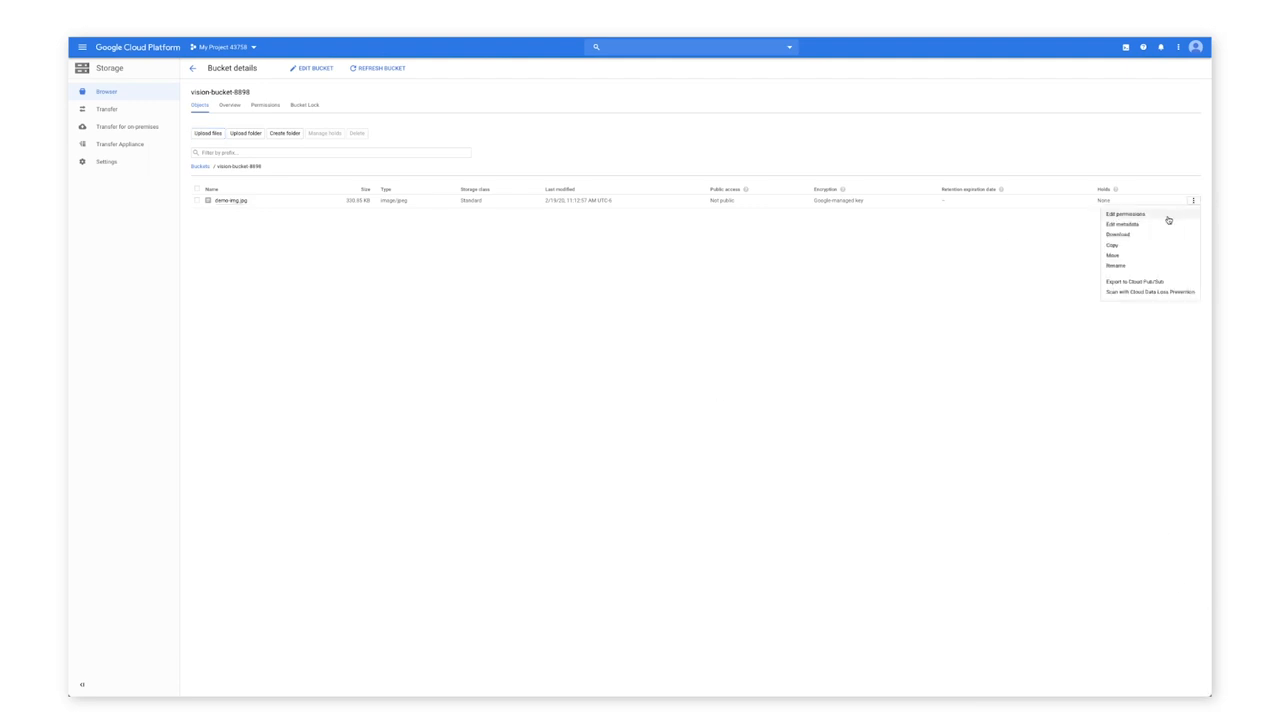
left_click(1138, 212)
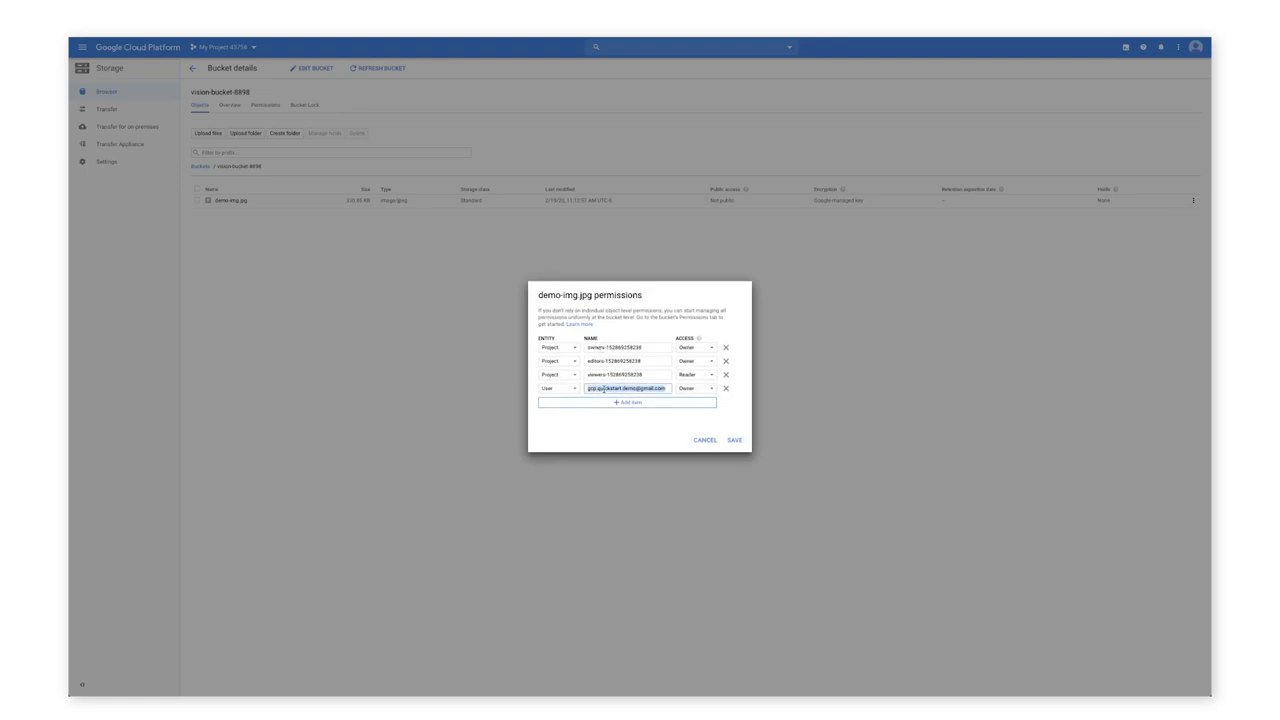
left_click(626, 404)
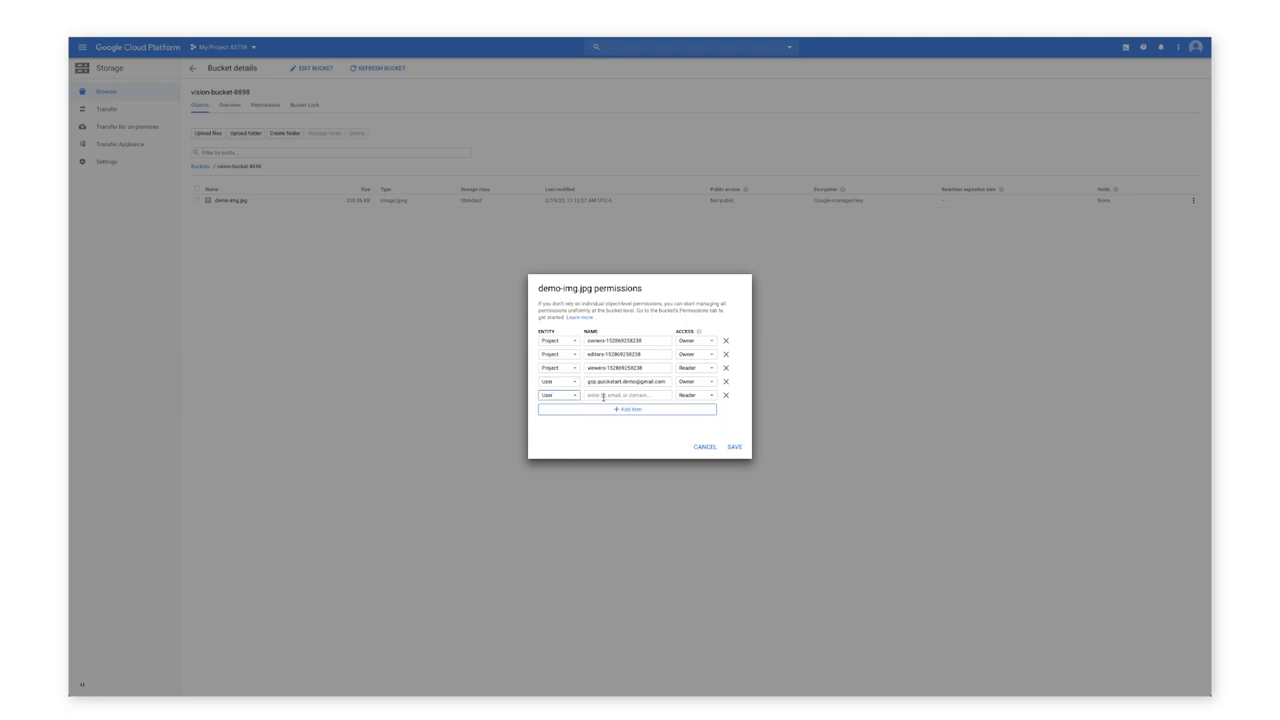
type("allUsers")
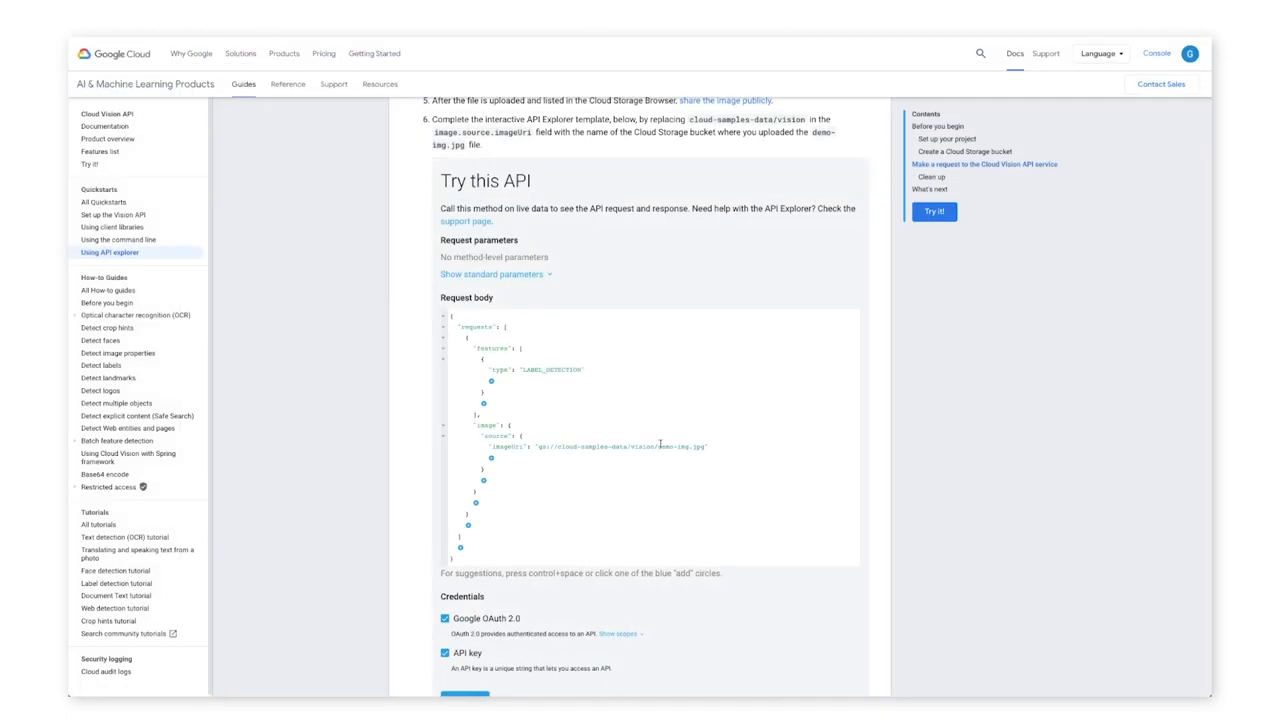
mouse_move(632, 448)
type("-bucket-8888")
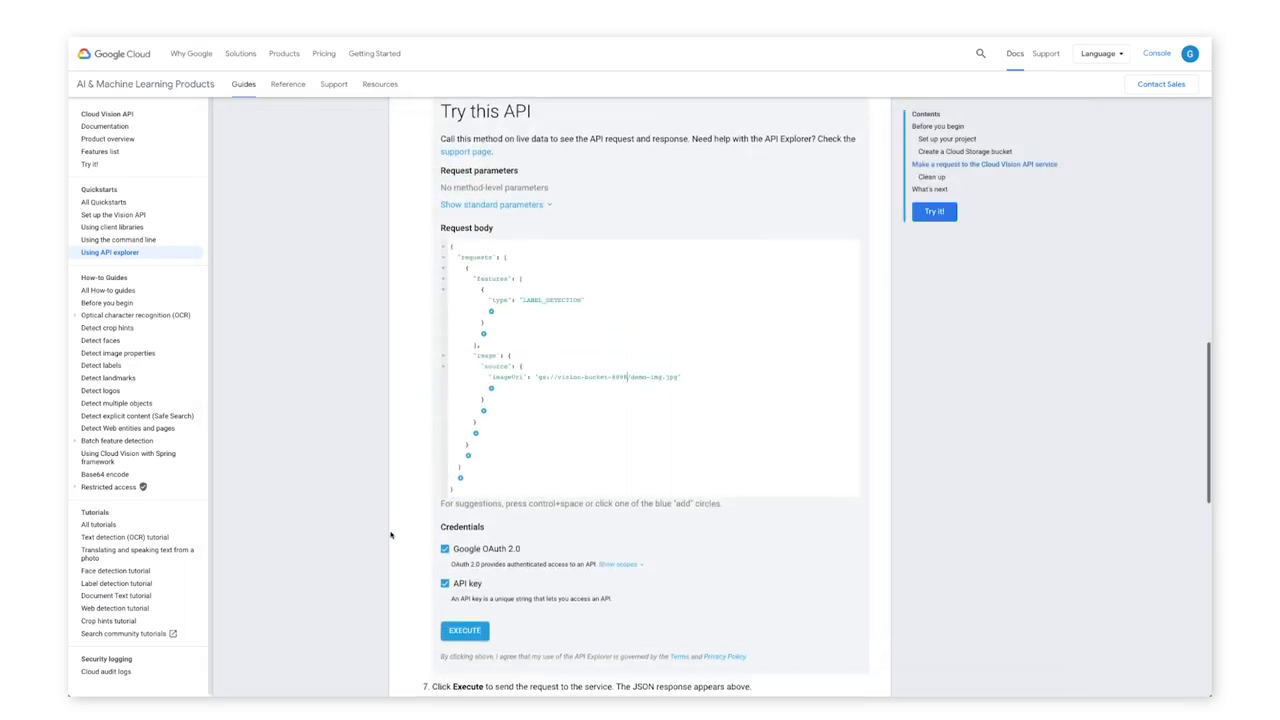
Execute the label detection request against the bucket's demo-img.jpg.
left_click(464, 630)
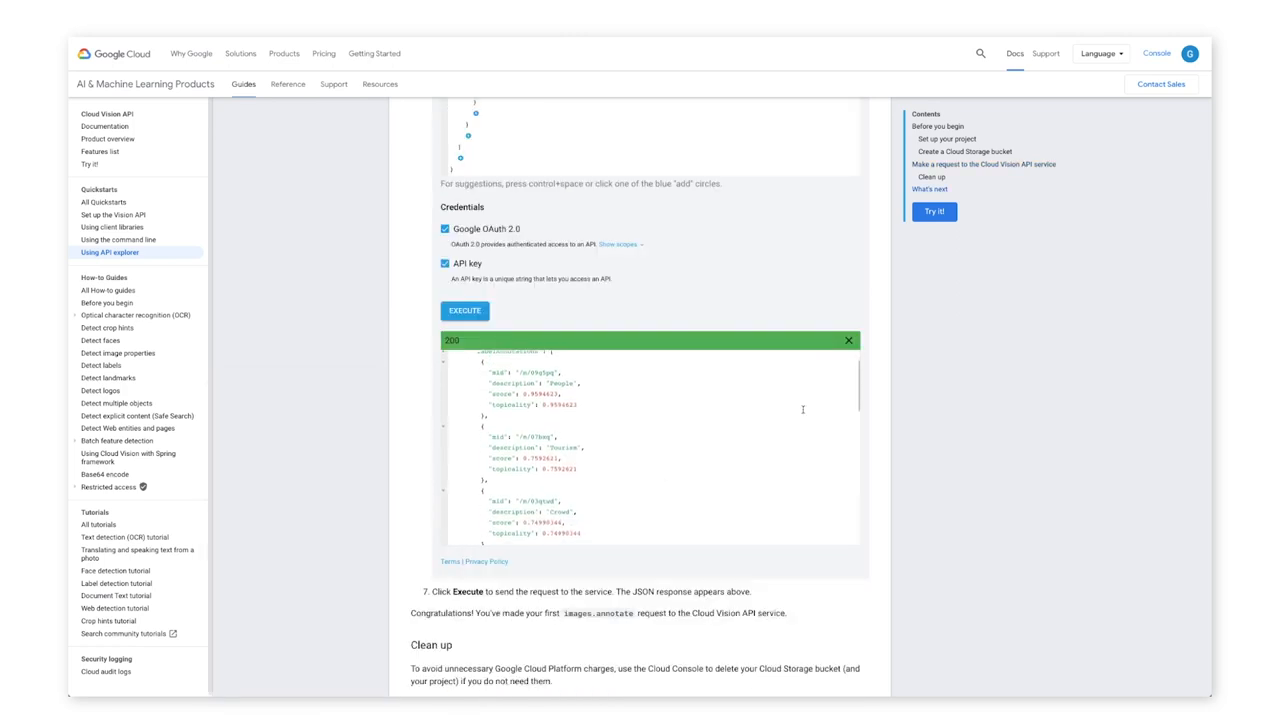
scroll("down", 3)
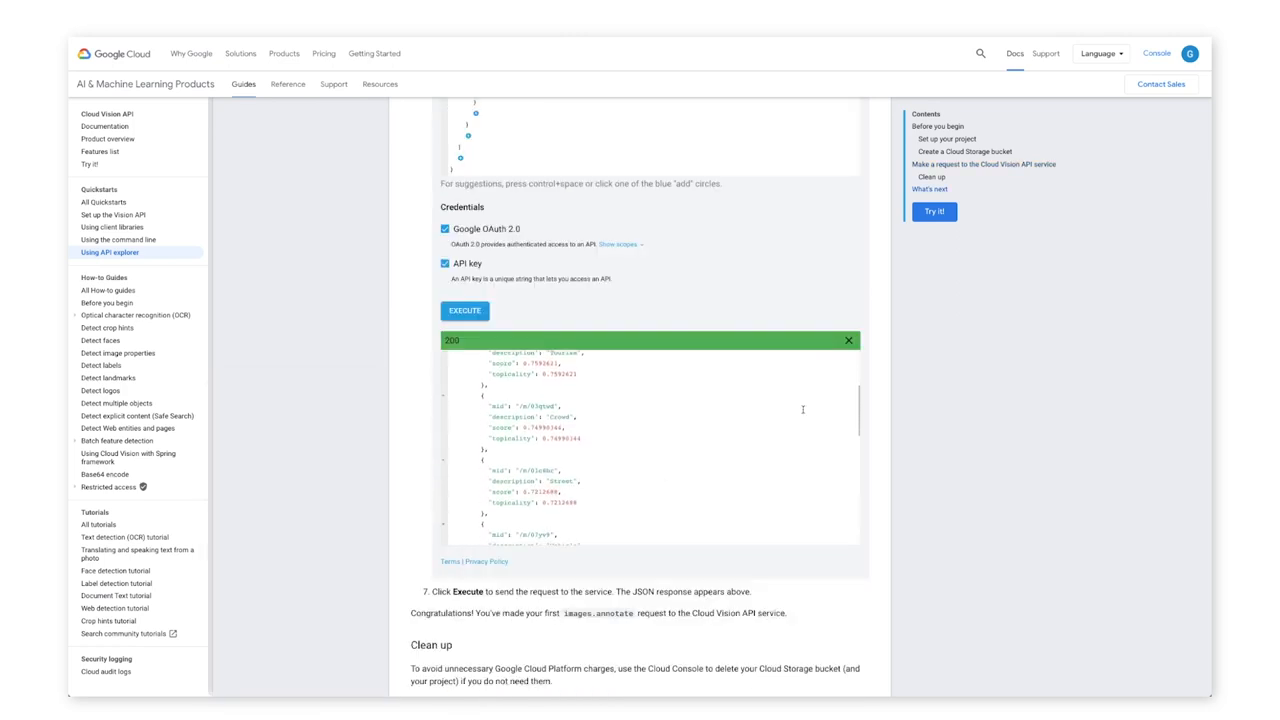
scroll("down", 3)
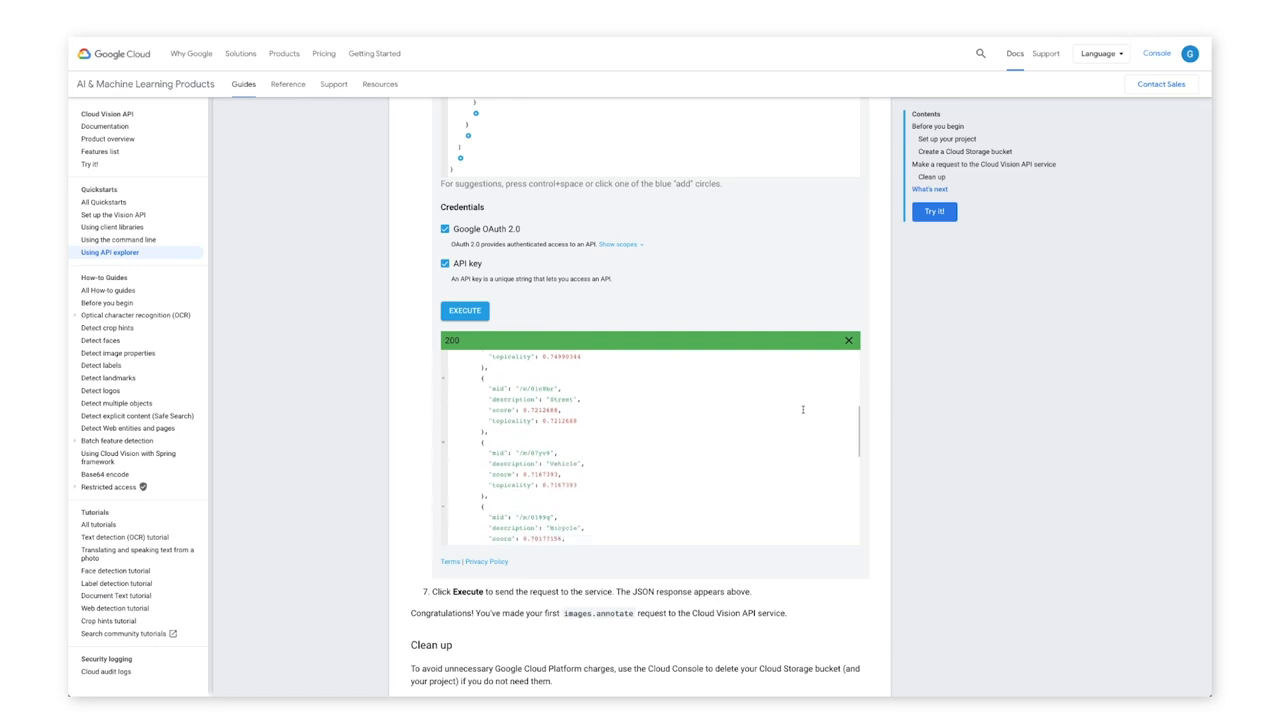
scroll("down", 3)
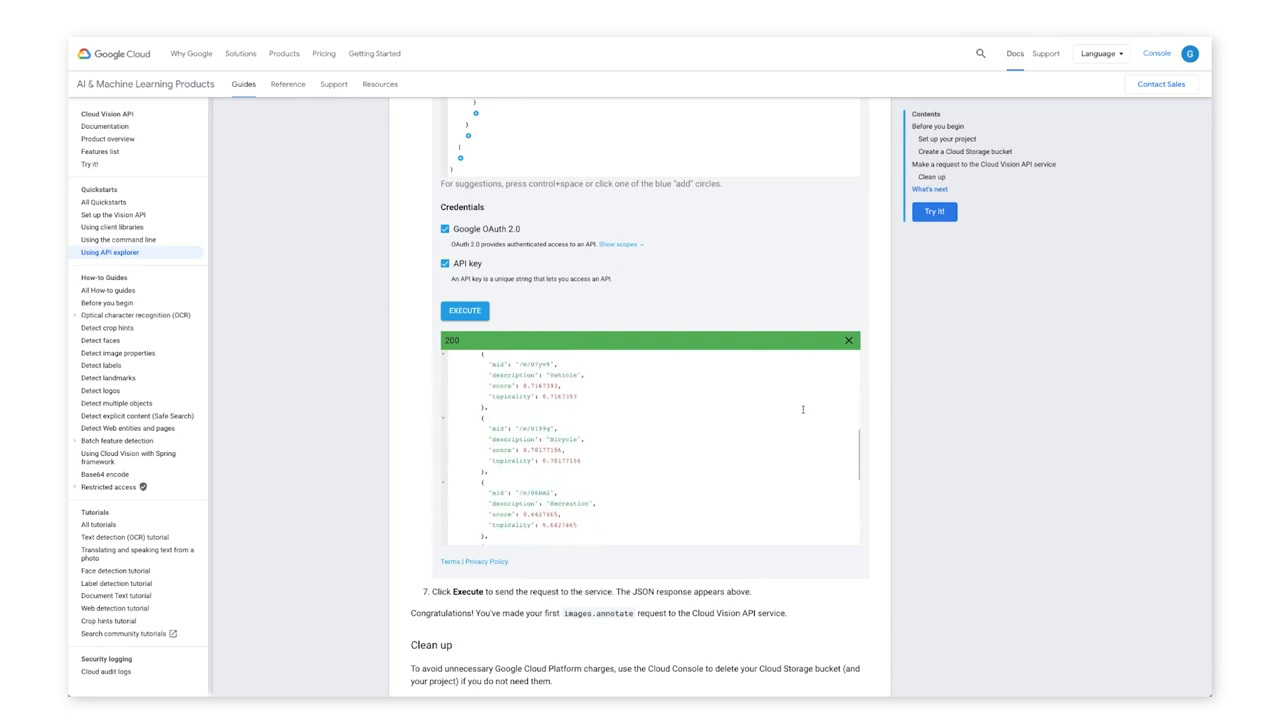
scroll("down", 3)
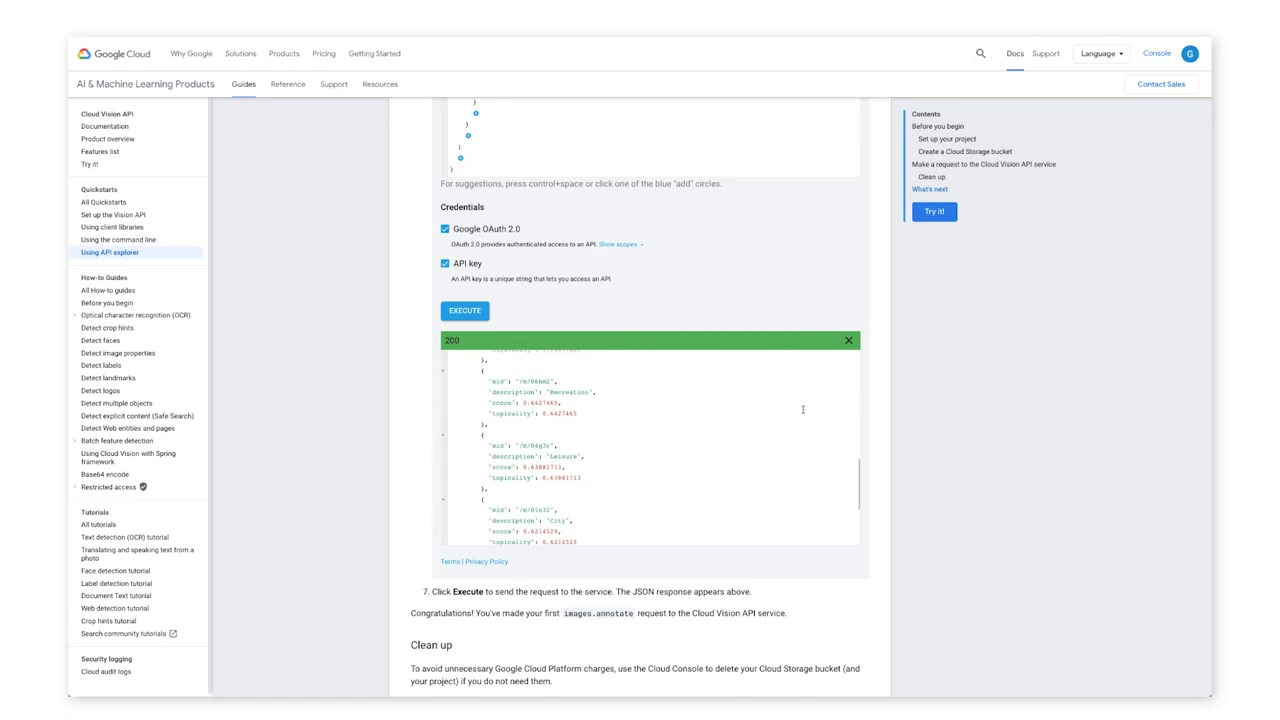